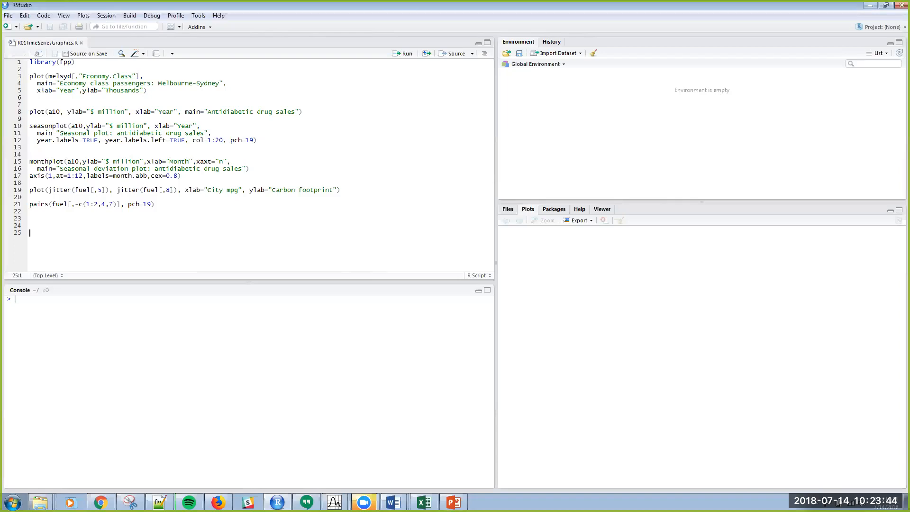
# - Load the fpp package by running library(fpp) in the console
pyautogui.click(405, 53)
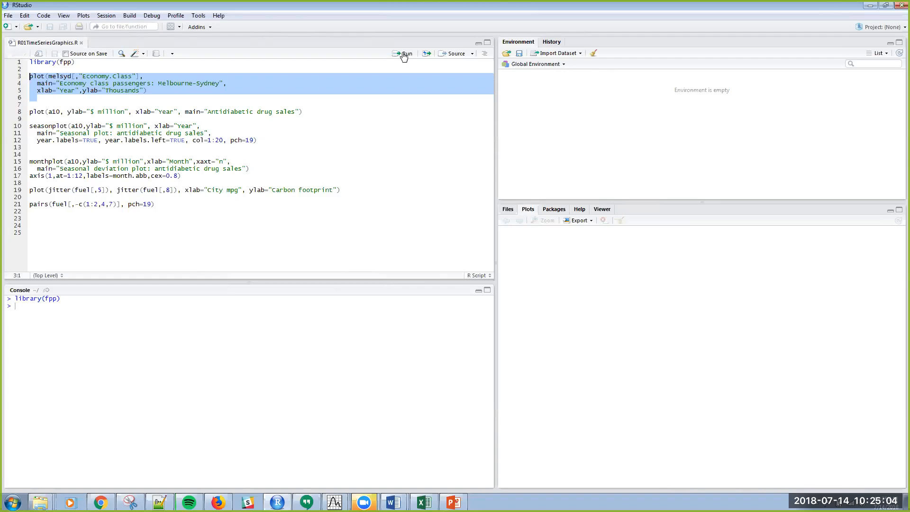
# - Plot the Melbourne-Sydney economy passengers (melsyd), then the antidiabetic drug sales (a10) time plot
pyautogui.click(405, 53)
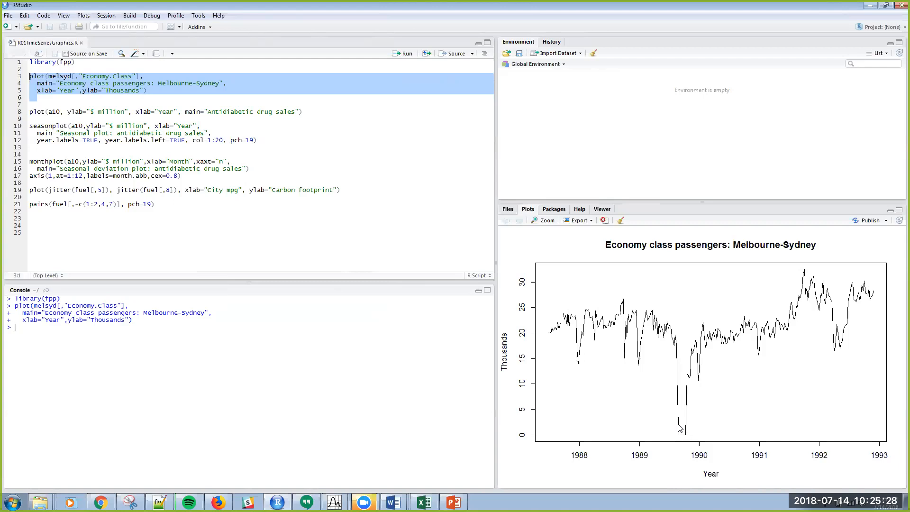
pyautogui.moveTo(673, 431)
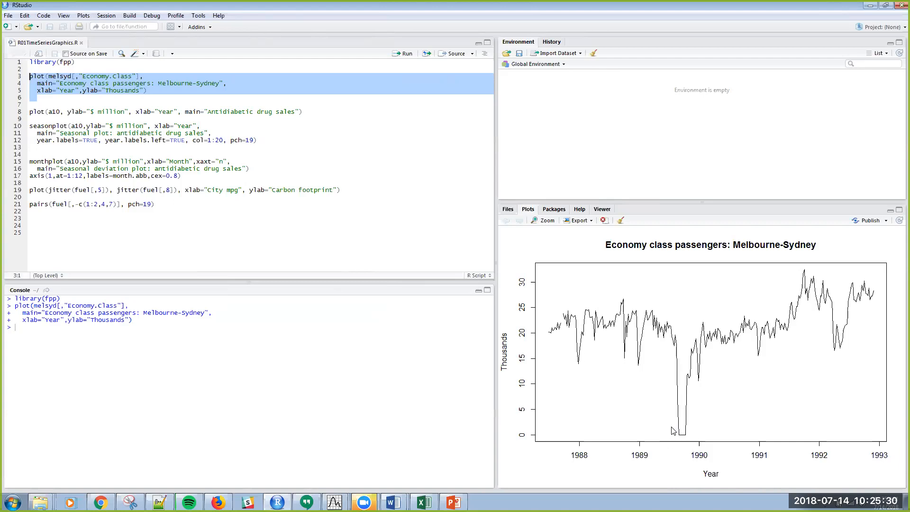
pyautogui.moveTo(706, 384)
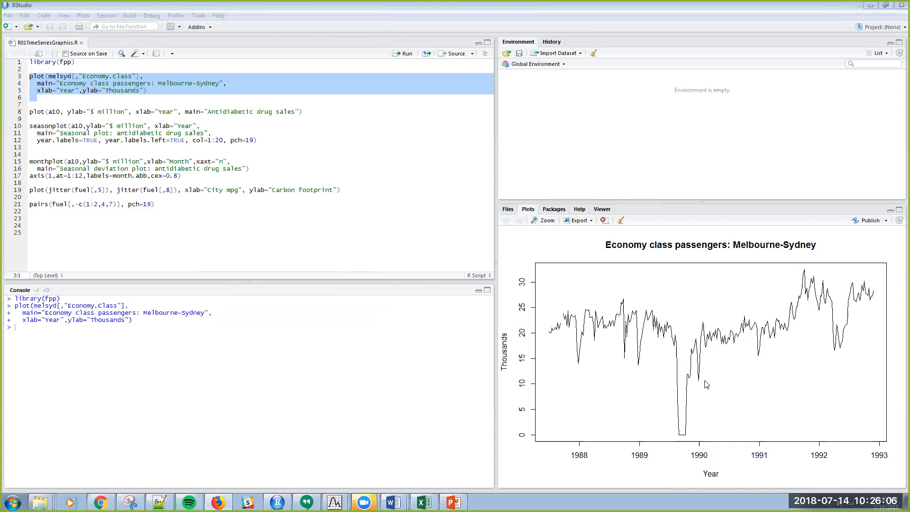
pyautogui.moveTo(828, 305)
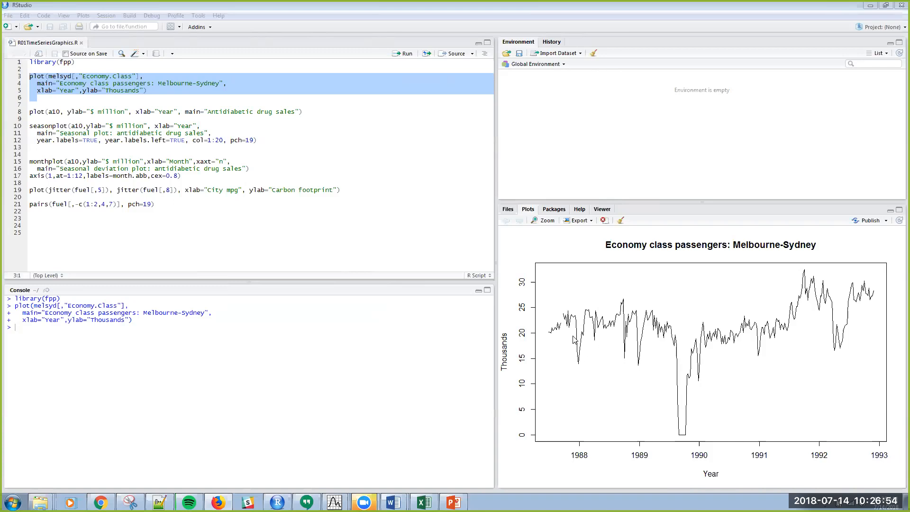
pyautogui.click(403, 54)
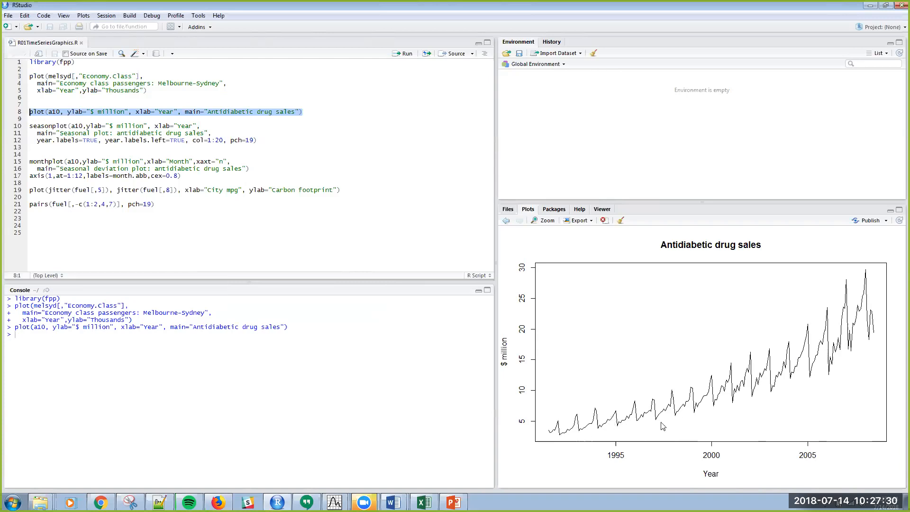
pyautogui.click(404, 53)
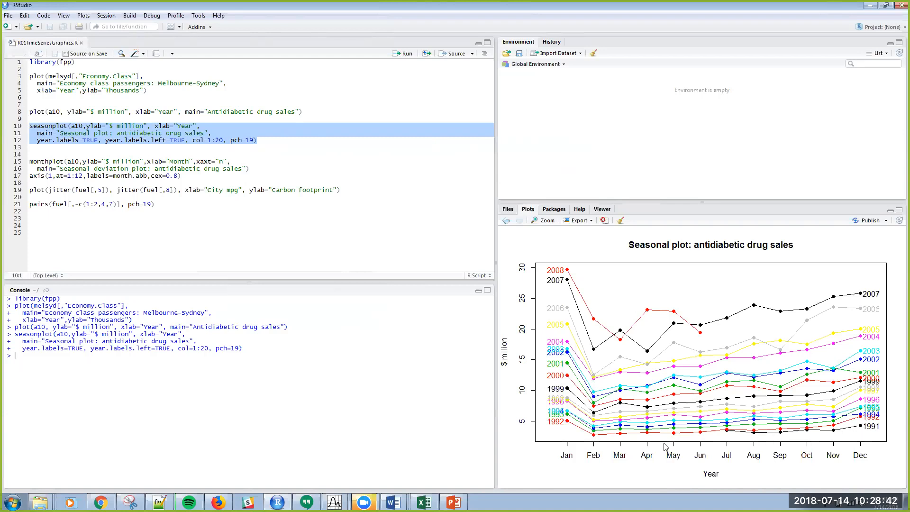
# - Draw the seasonplot of a10 antidiabetic sales with coloured year-labelled lines per year
pyautogui.click(402, 53)
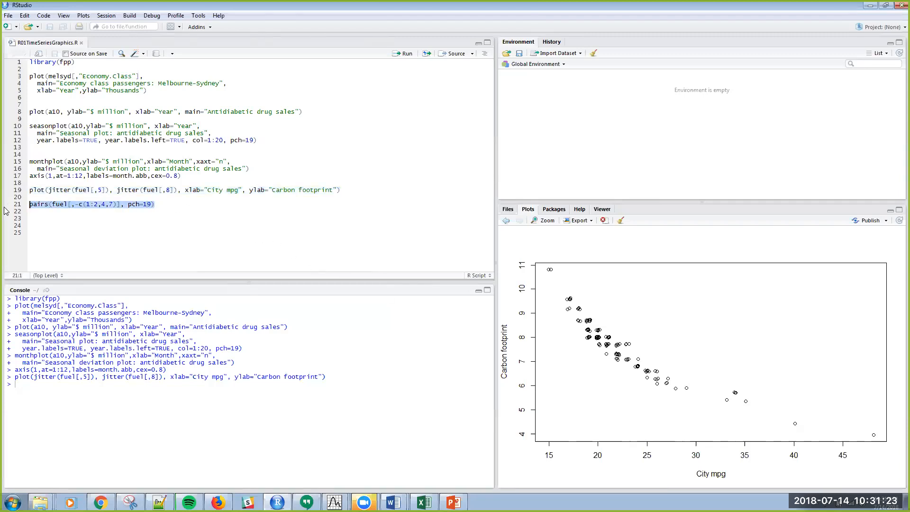
# - Draw the pairs scatterplot matrix of Litres, City, Highway and Carbon from the fuel data
pyautogui.click(403, 53)
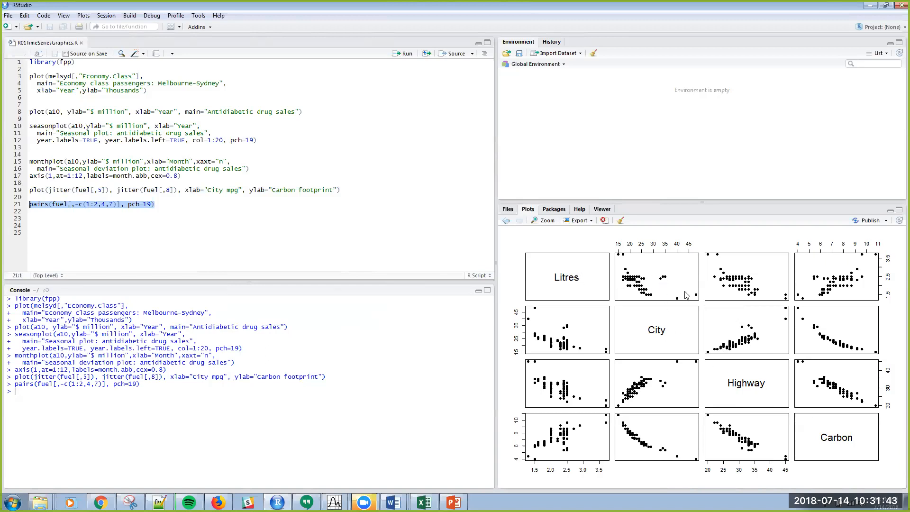